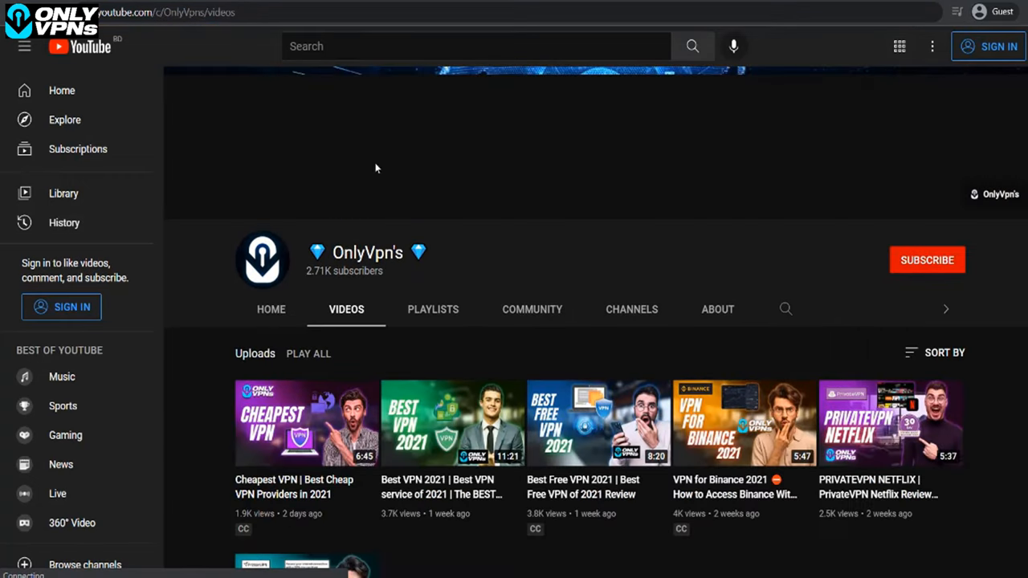
Scroll the OnlyVpn's channel videos, then open NordVPN's Black Friday site from Recommendations.
{"action": "scroll", "scroll_direction": "down", "scroll_amount": 3}
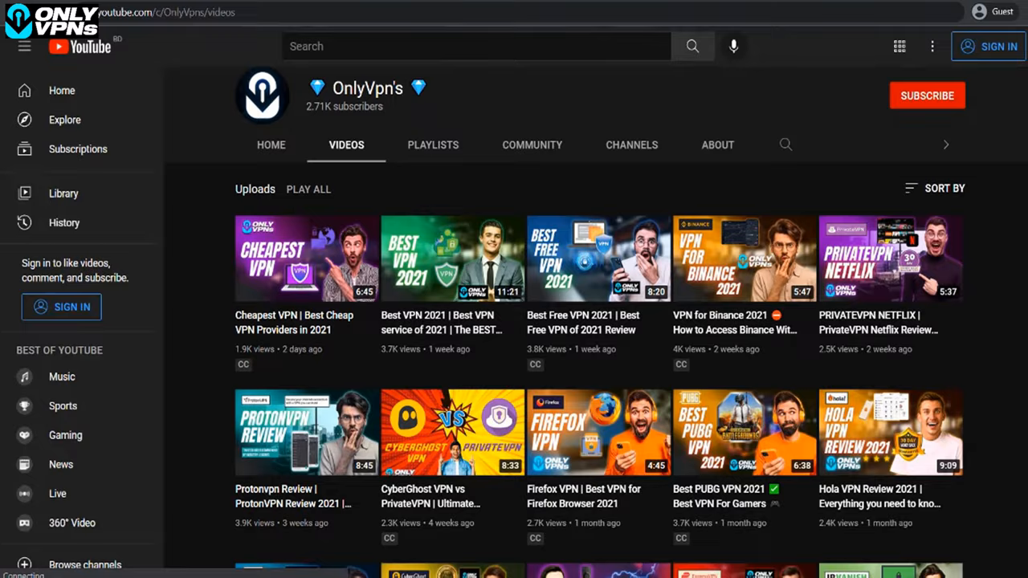
{"action": "scroll", "scroll_direction": "down", "scroll_amount": 3}
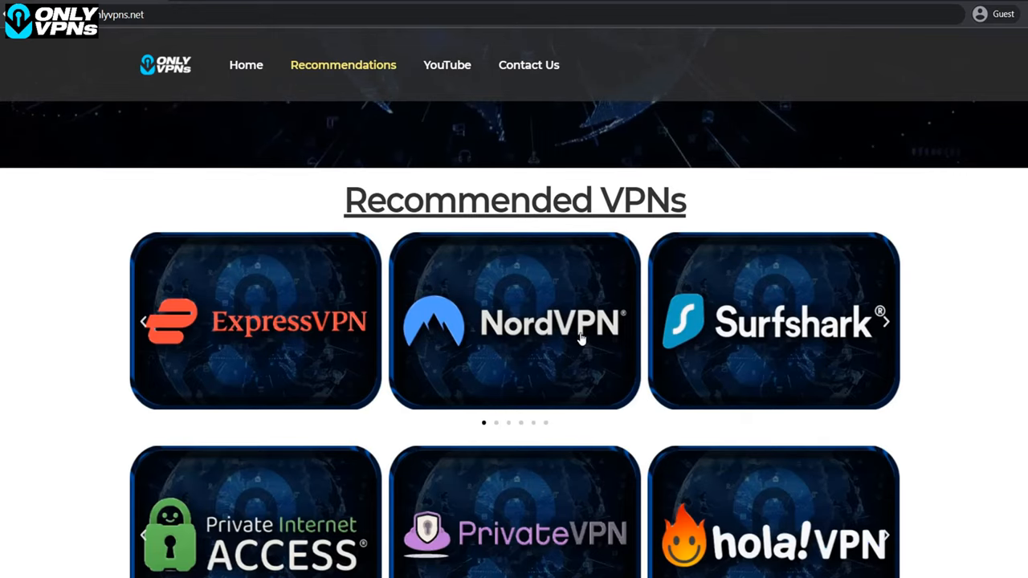
{"action": "left_click", "coordinate": [514, 321]}
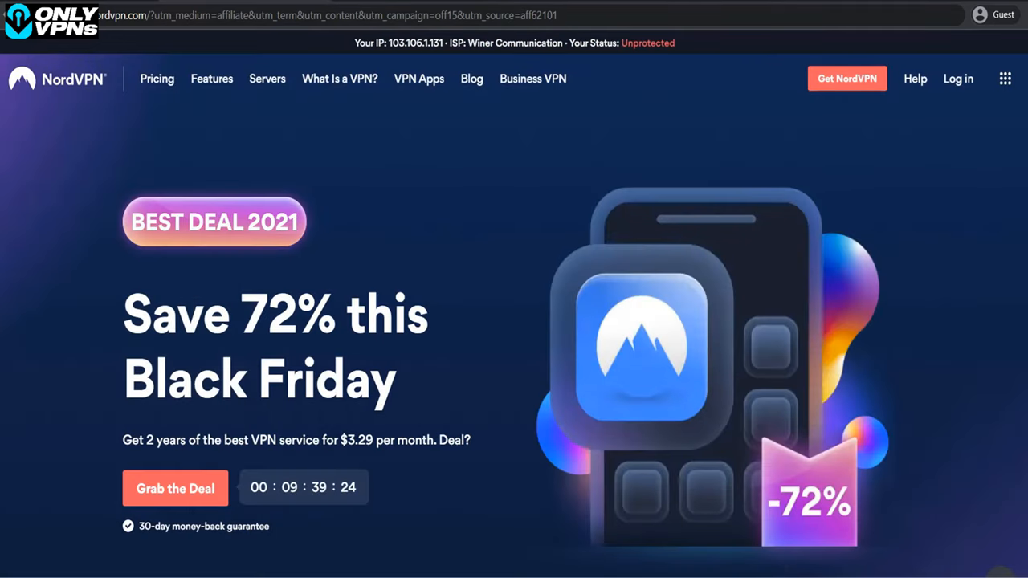
Scroll NordVPN's homepage to the plans: 2-year $3.29, 1-year $4.92, 1-month $11.95.
{"action": "scroll", "scroll_direction": "down", "scroll_amount": 3}
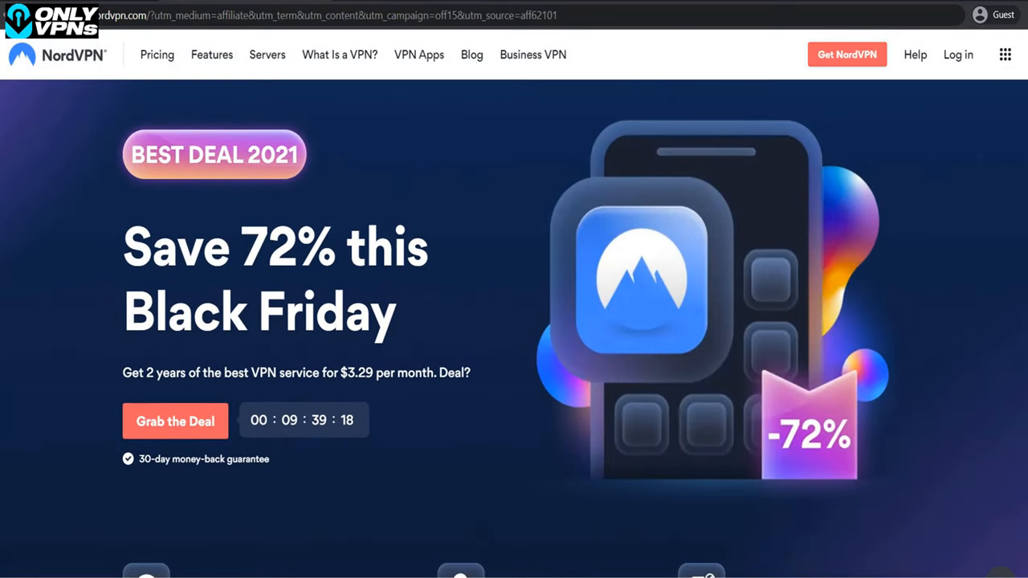
{"action": "scroll", "scroll_direction": "down", "scroll_amount": 3}
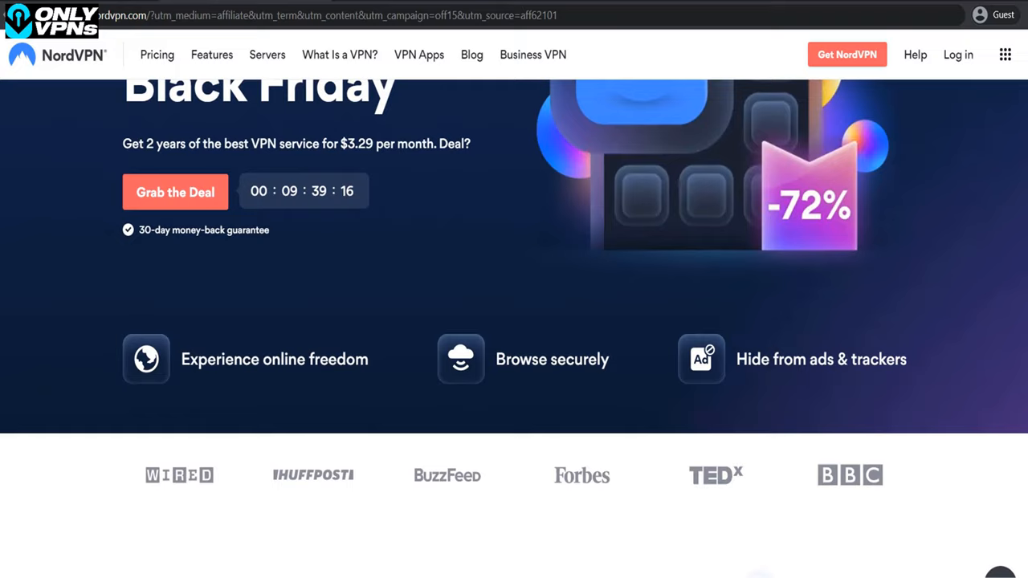
{"action": "scroll", "scroll_direction": "down", "scroll_amount": 3}
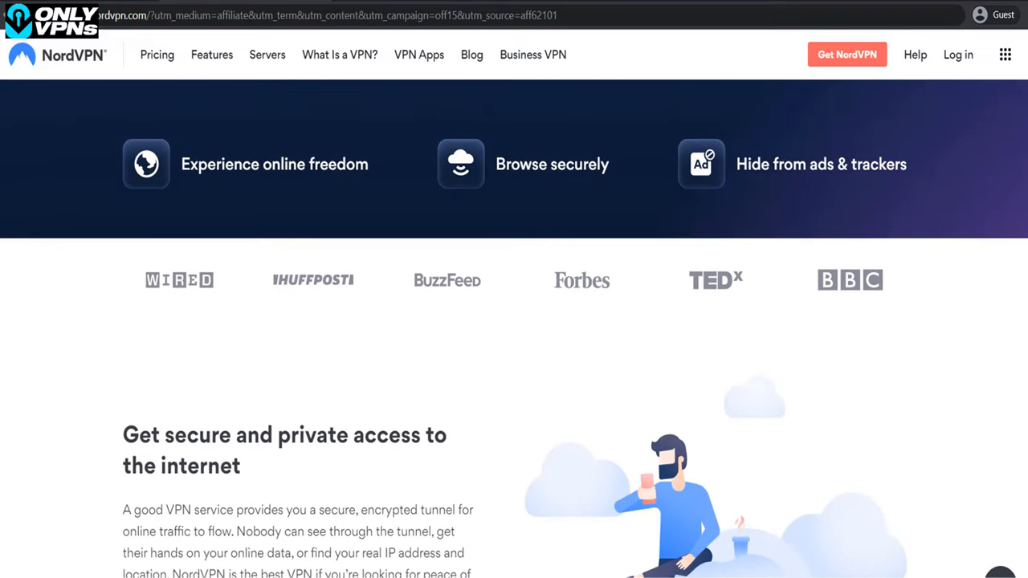
{"action": "scroll", "scroll_direction": "down", "scroll_amount": 3}
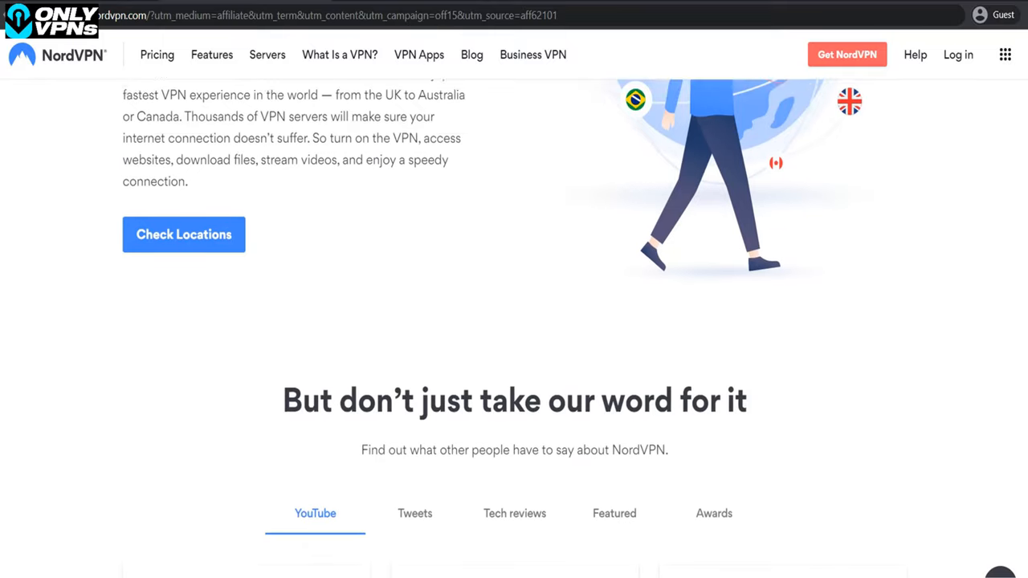
{"action": "scroll", "scroll_direction": "down", "scroll_amount": 3}
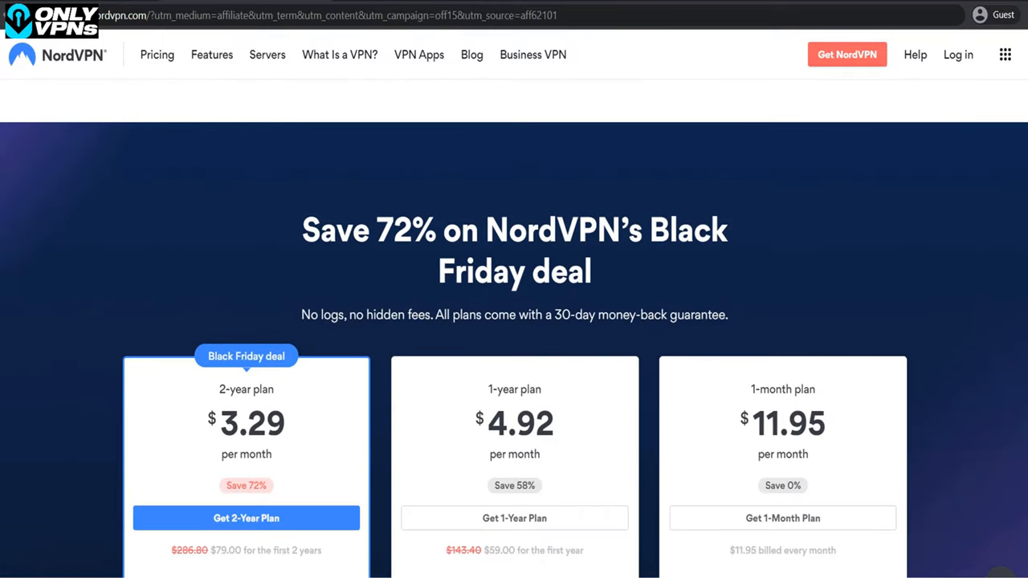
{"action": "scroll", "scroll_direction": "down", "scroll_amount": 3}
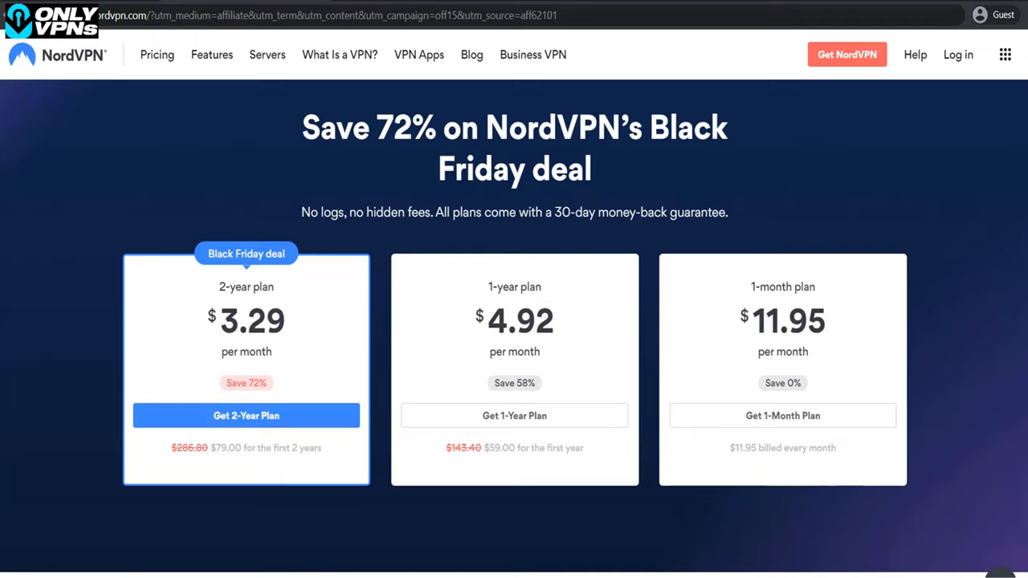
{"action": "scroll", "scroll_direction": "down", "scroll_amount": 3}
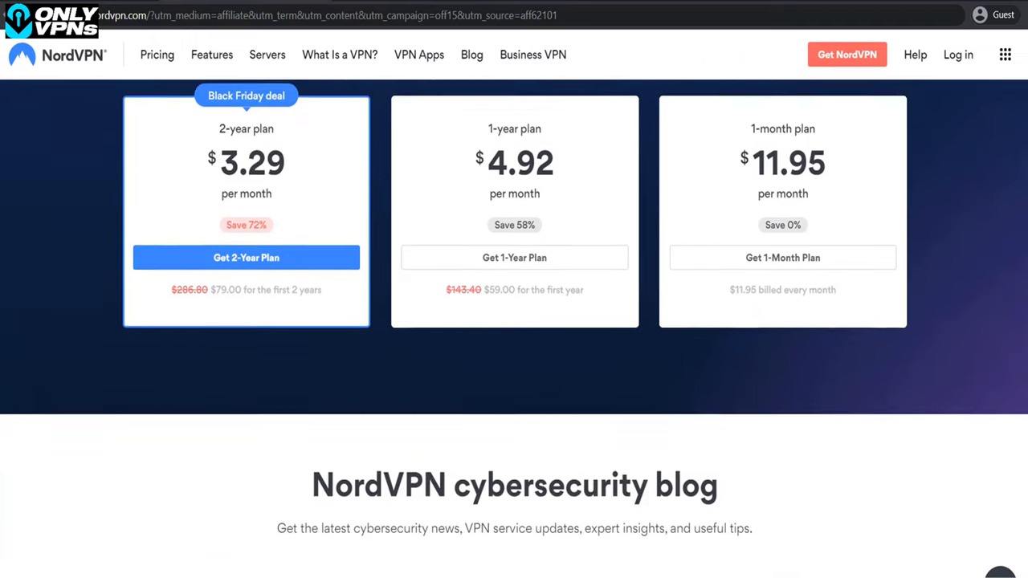
{"action": "scroll", "scroll_direction": "down", "scroll_amount": 3}
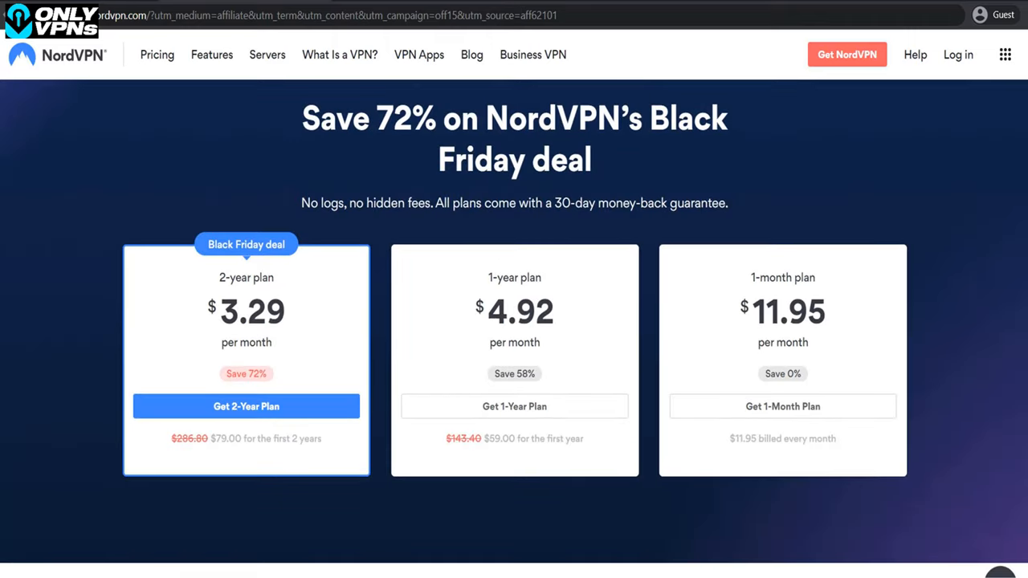
{"action": "scroll", "scroll_direction": "down", "scroll_amount": 3}
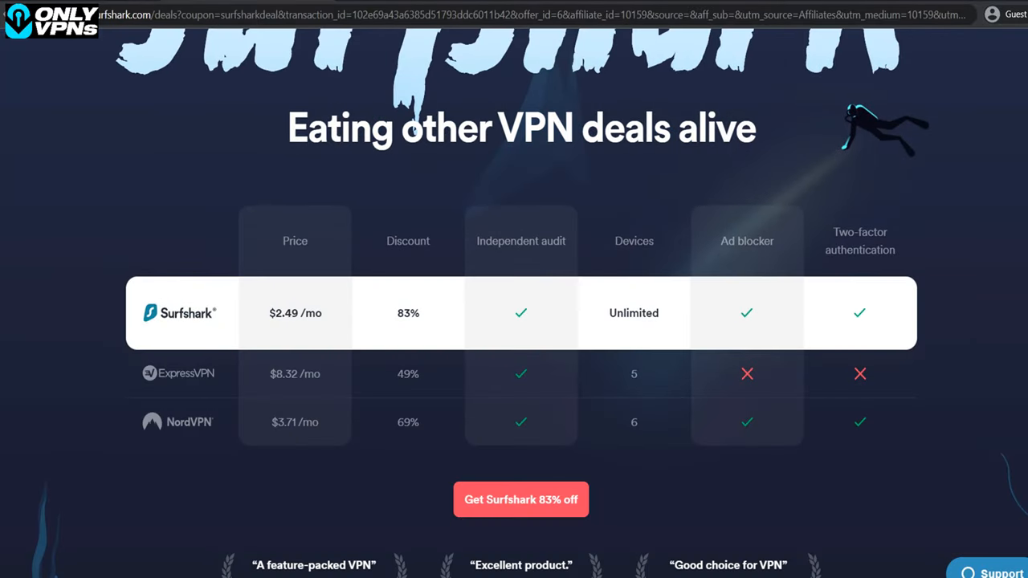
Scroll Surfshark's deals page past the features to the 3200+ servers, 65 countries map.
{"action": "scroll", "scroll_direction": "down", "scroll_amount": 3}
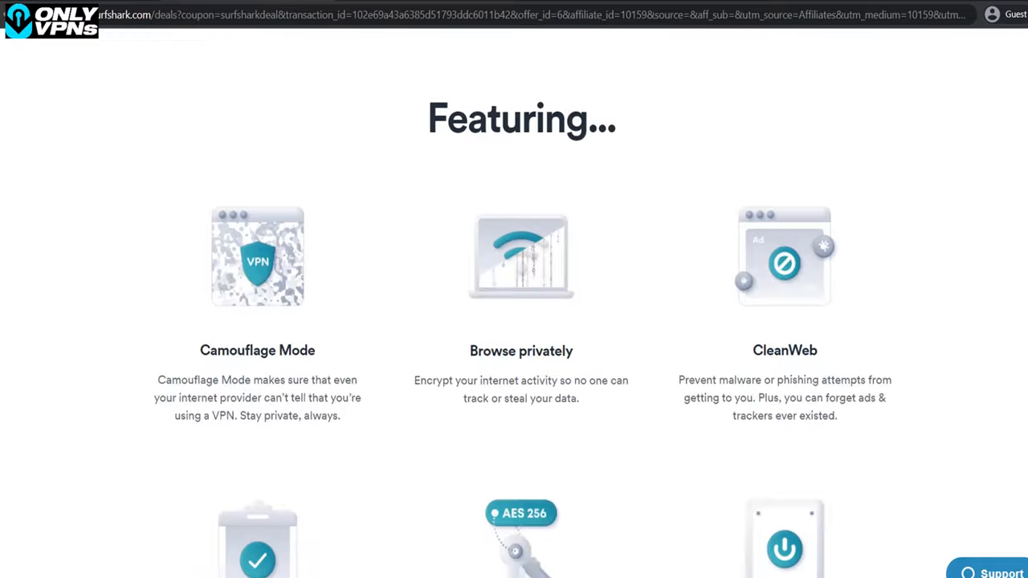
{"action": "scroll", "scroll_direction": "down", "scroll_amount": 3}
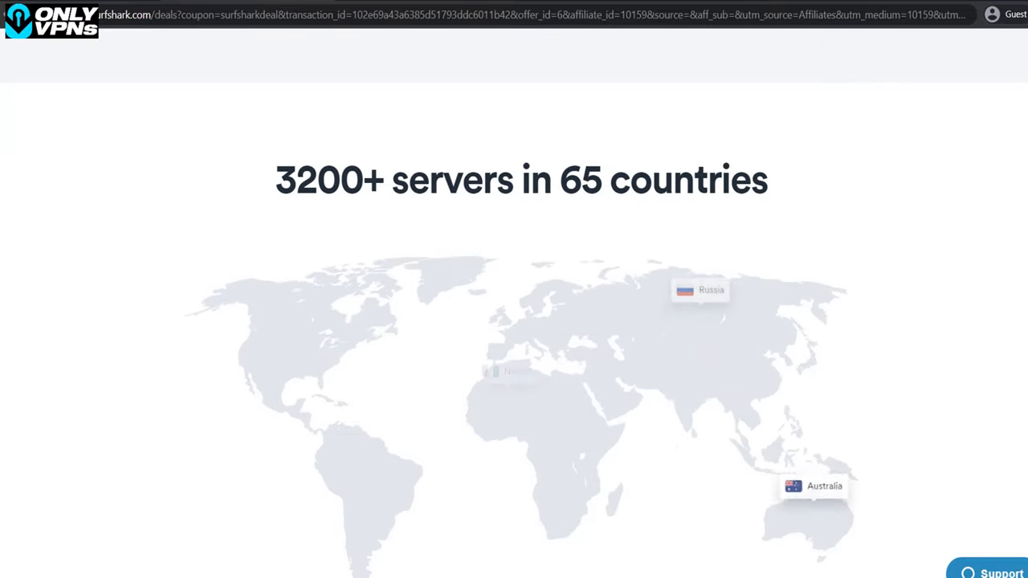
{"action": "scroll", "scroll_direction": "down", "scroll_amount": 3}
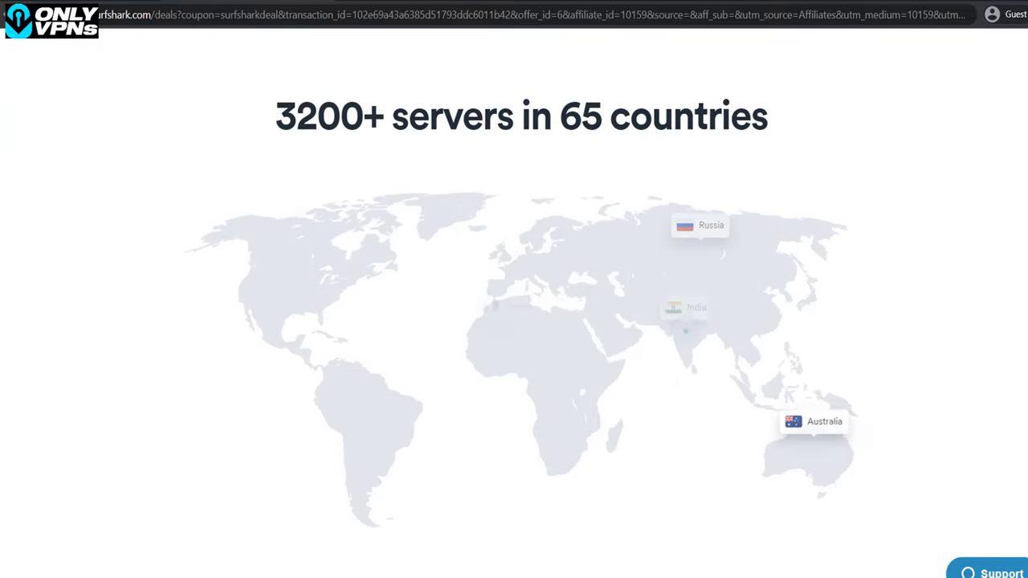
{"action": "scroll", "scroll_direction": "down", "scroll_amount": 3}
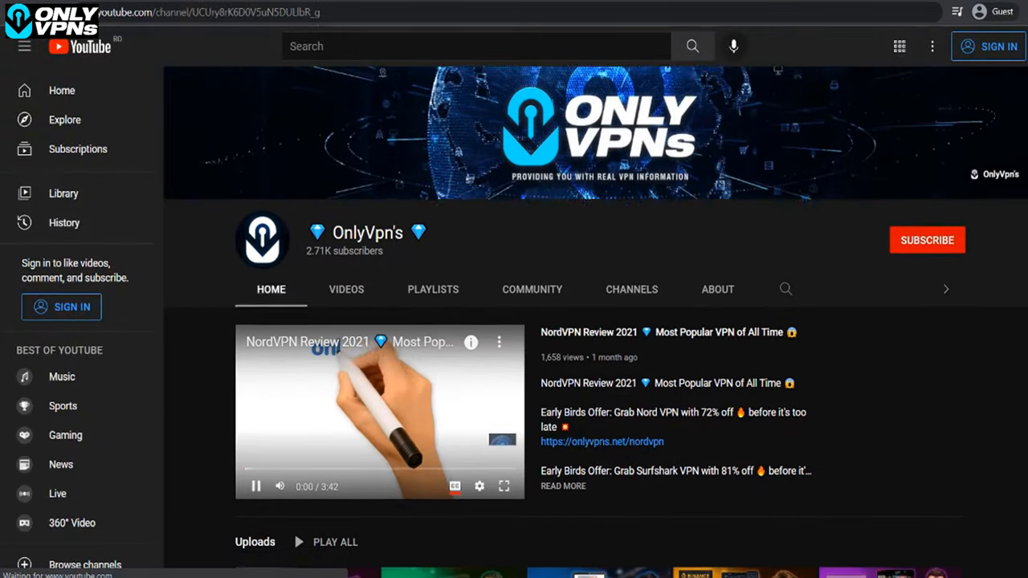
Show the OnlyVpn's channel VIDEOS tab and scroll its uploads.
{"action": "left_click", "coordinate": [346, 289]}
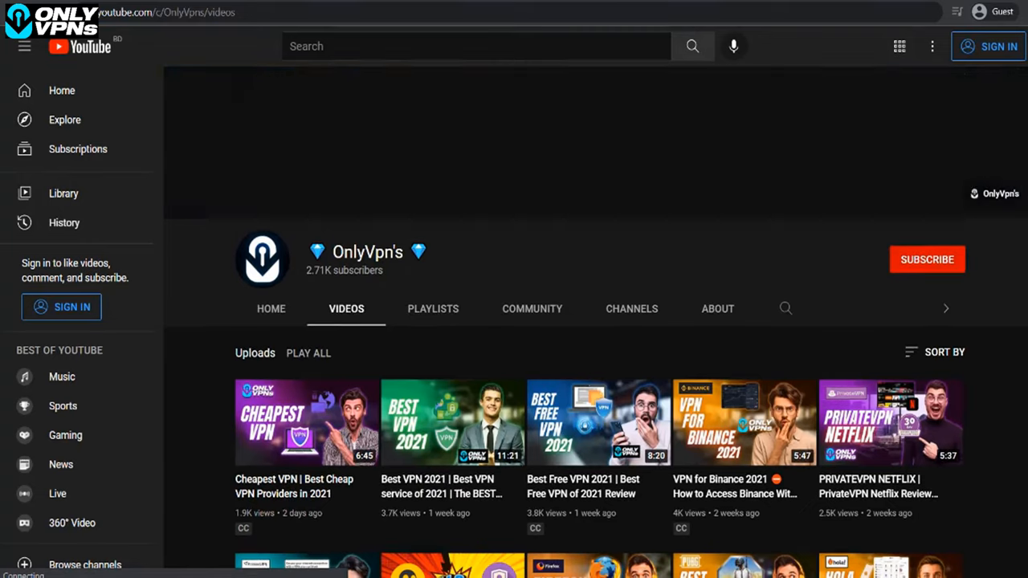
{"action": "scroll", "scroll_direction": "down", "scroll_amount": 3}
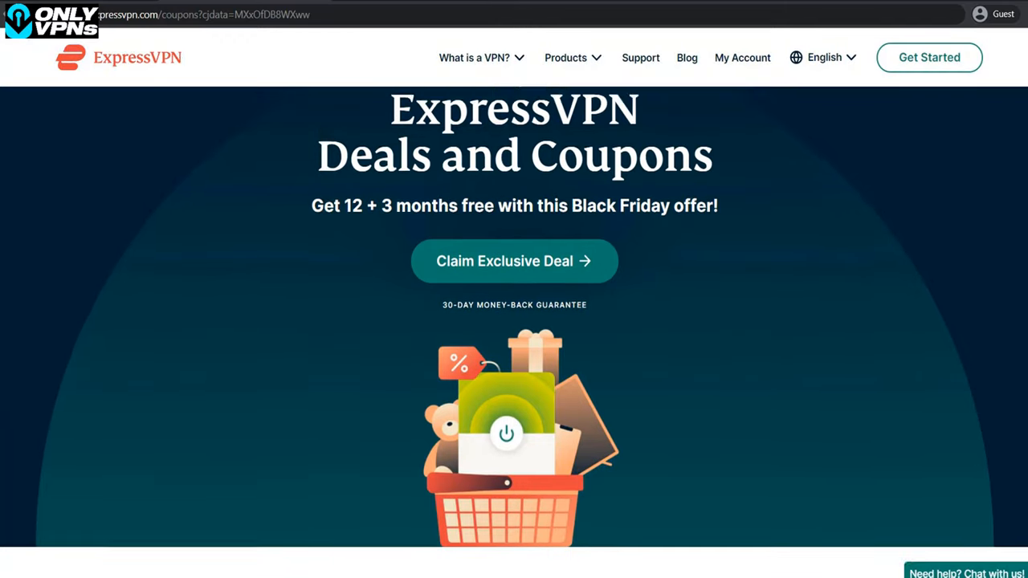
Scroll ExpressVPN's Deals and Coupons page down to About ExpressVPN discounts.
{"action": "scroll", "scroll_direction": "down", "scroll_amount": 3}
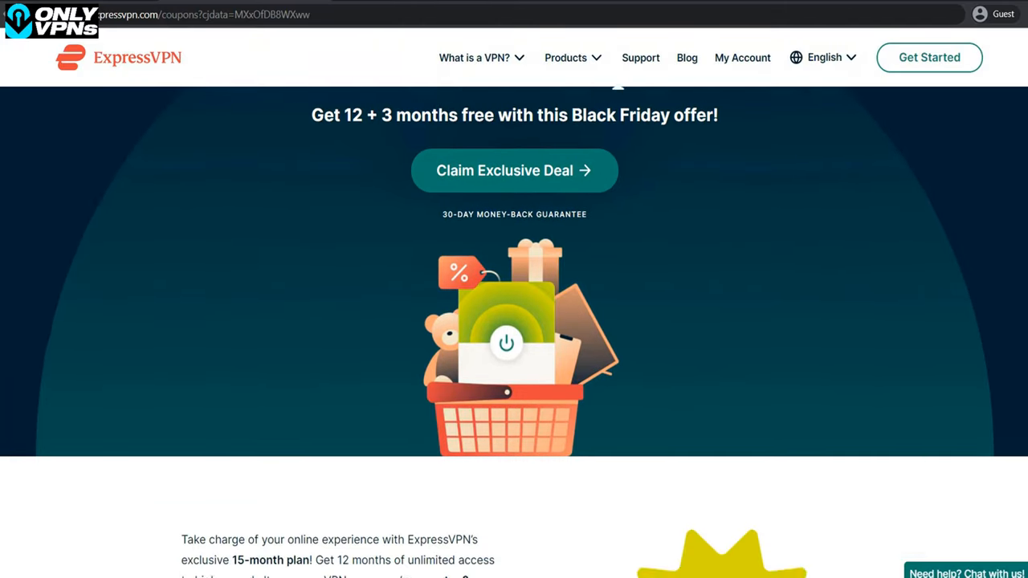
{"action": "scroll", "scroll_direction": "down", "scroll_amount": 3}
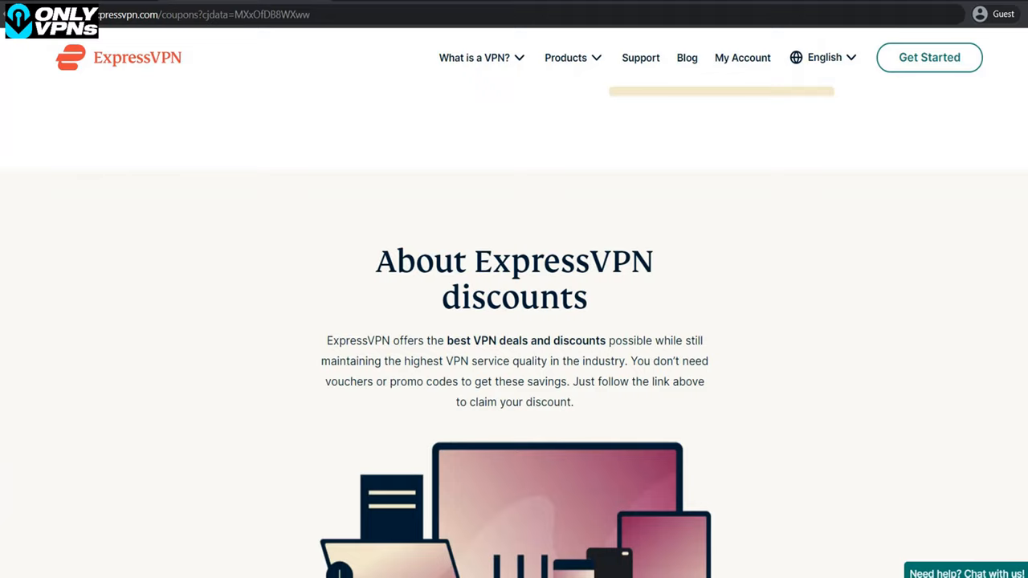
{"action": "scroll", "scroll_direction": "down", "scroll_amount": 3}
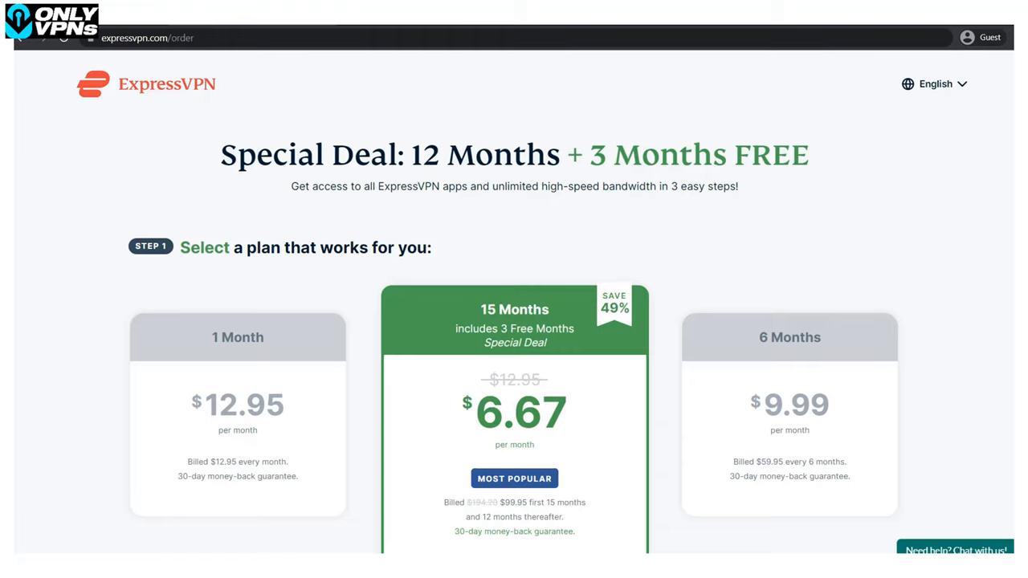
Scroll ExpressVPN's order page past plans, Step 2 email and Step 3 payment to the footer.
{"action": "scroll", "scroll_direction": "down", "scroll_amount": 3}
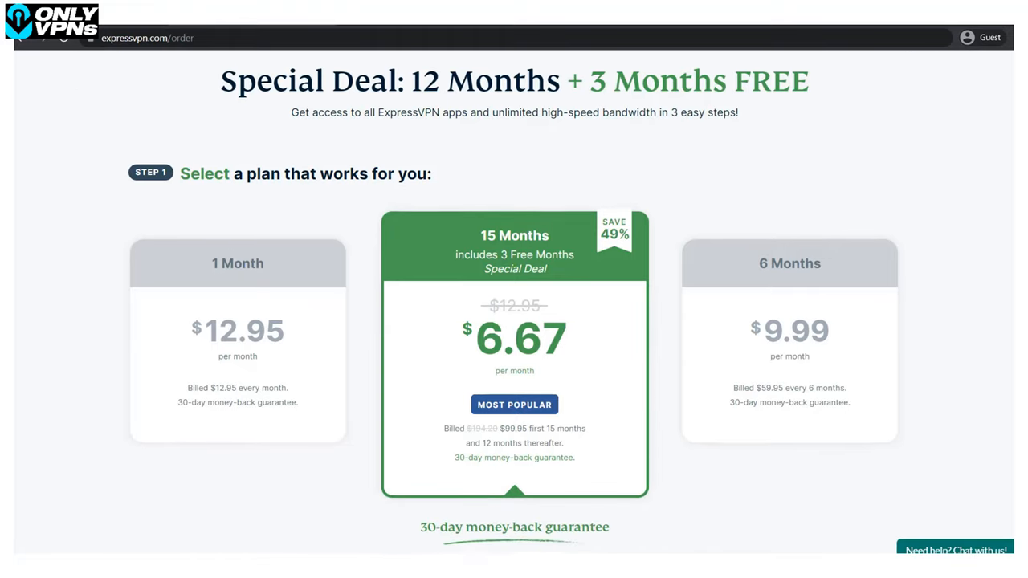
{"action": "scroll", "scroll_direction": "down", "scroll_amount": 3}
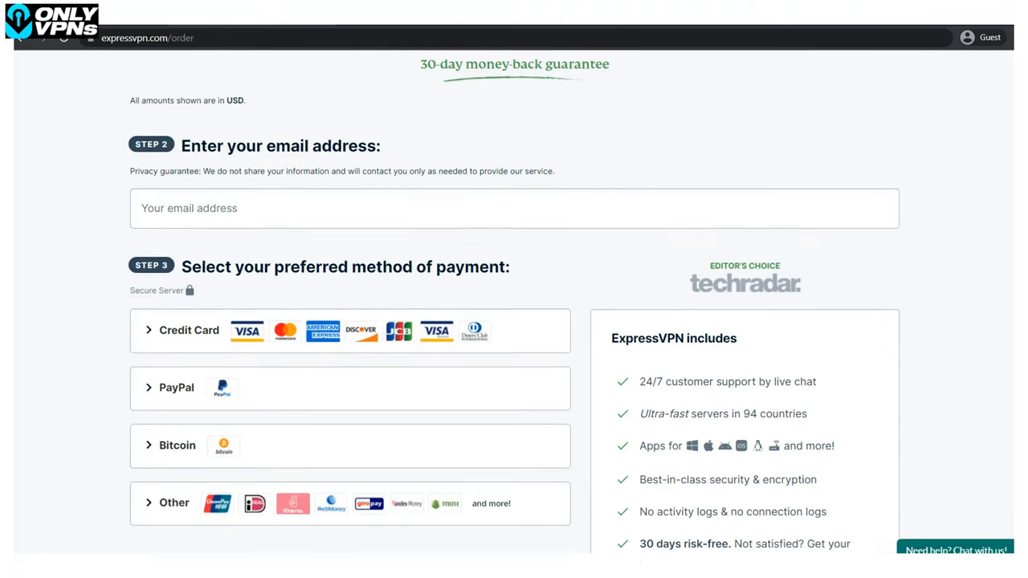
{"action": "scroll", "scroll_direction": "down", "scroll_amount": 3}
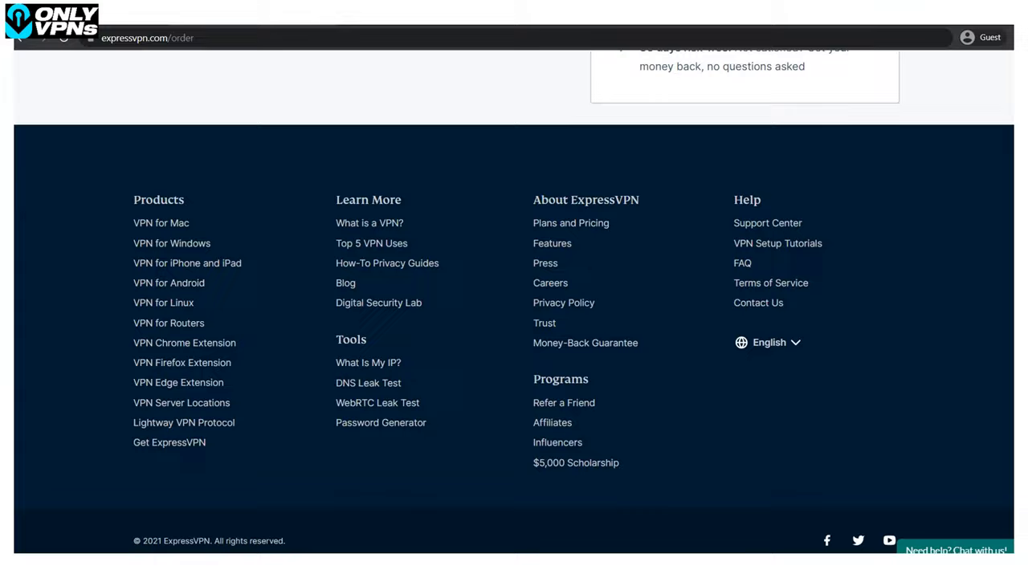